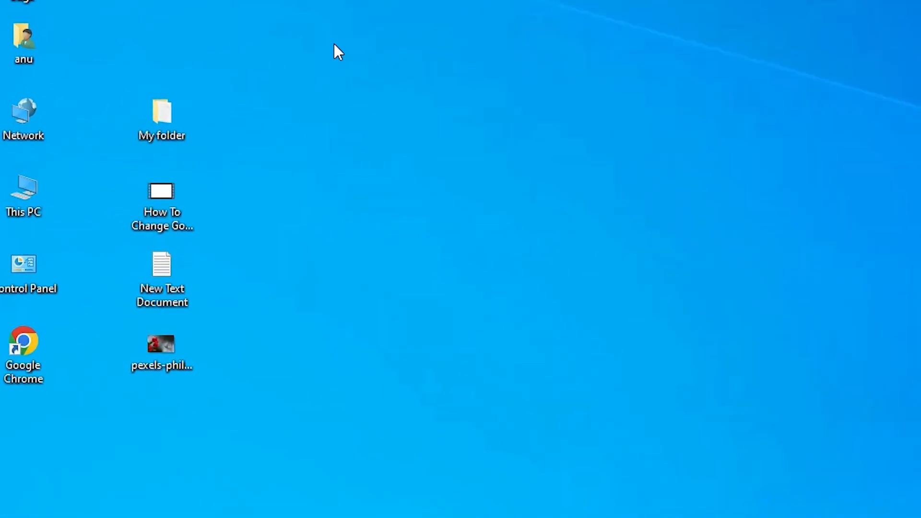
- Compress the selected folder, video, text document and image into a new zipped folder via Send to
left_click(162, 117)
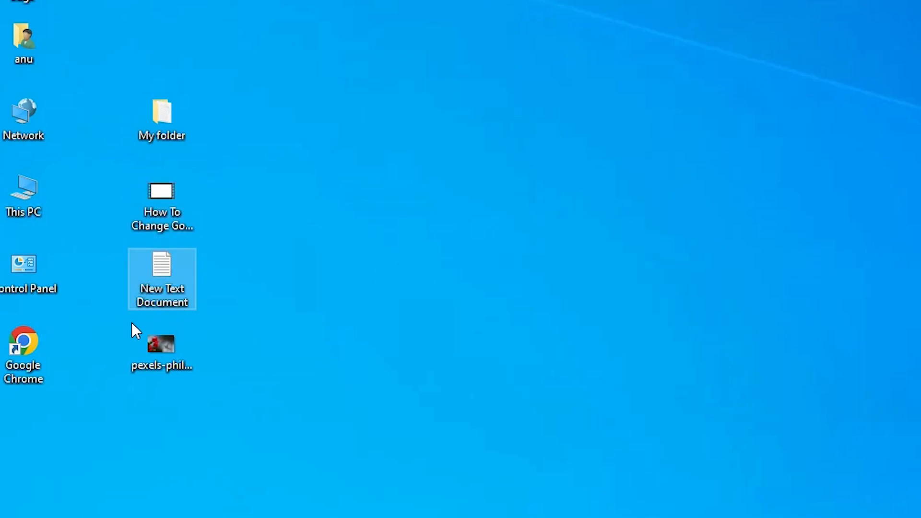
left_click(161, 347)
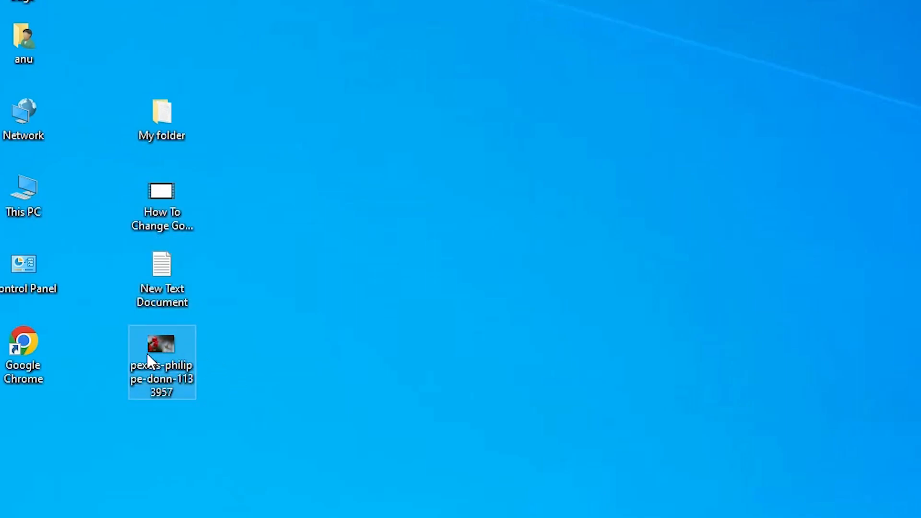
mouse_move(159, 357)
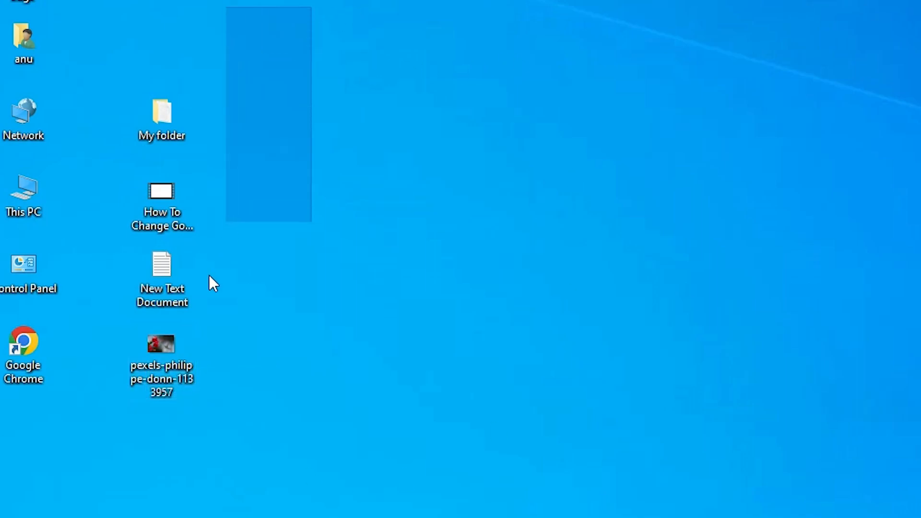
right_click(161, 358)
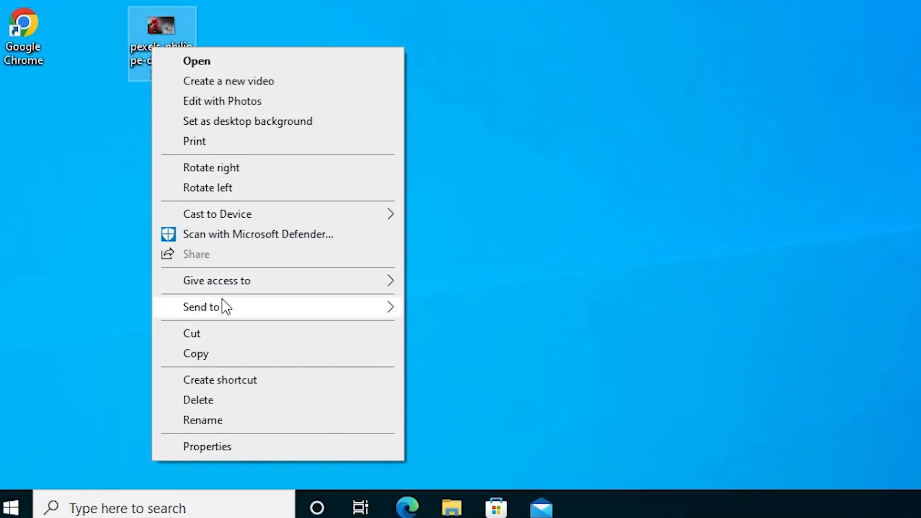
mouse_move(201, 307)
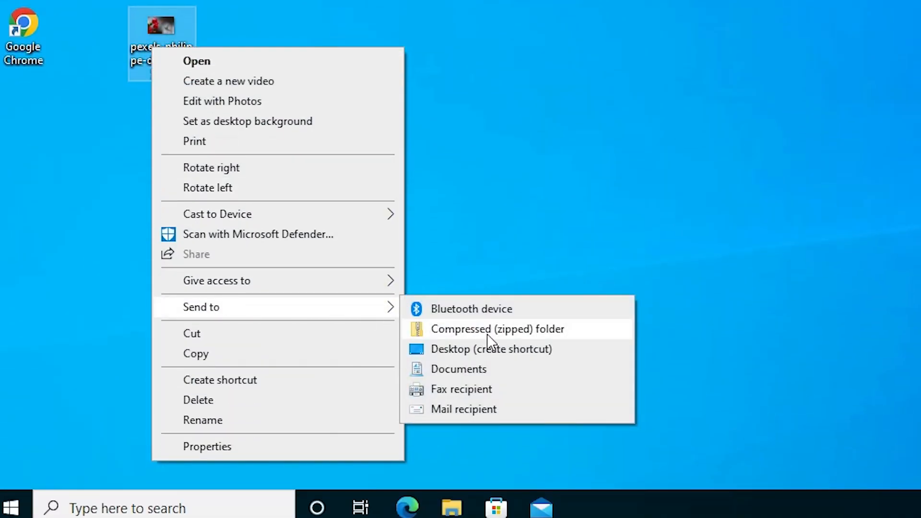
left_click(497, 329)
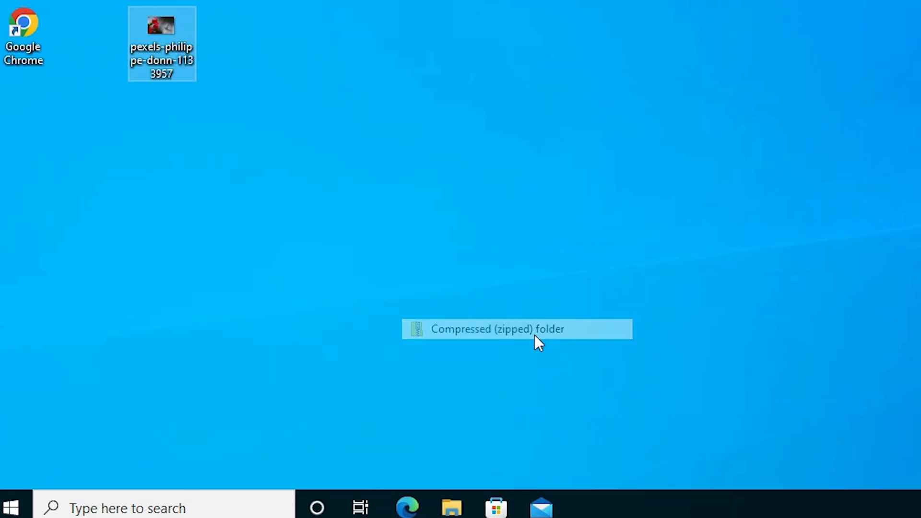
left_click(496, 328)
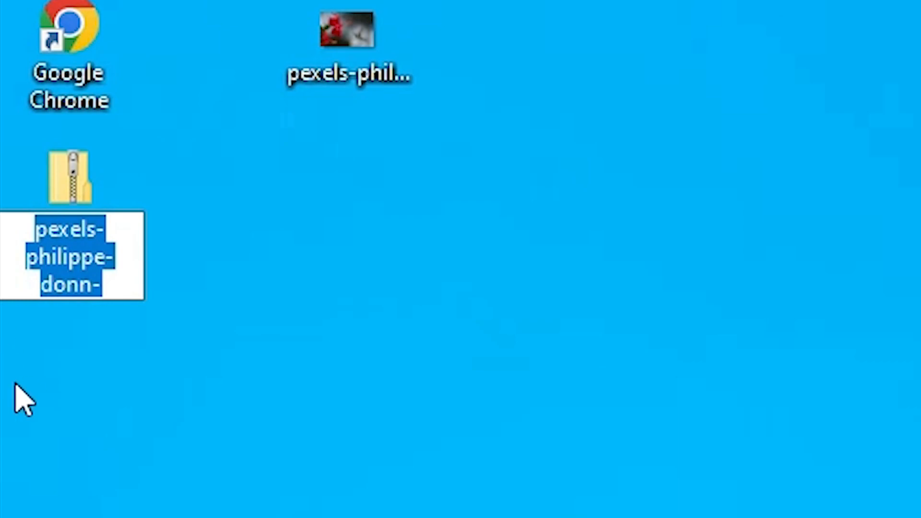
mouse_move(358, 323)
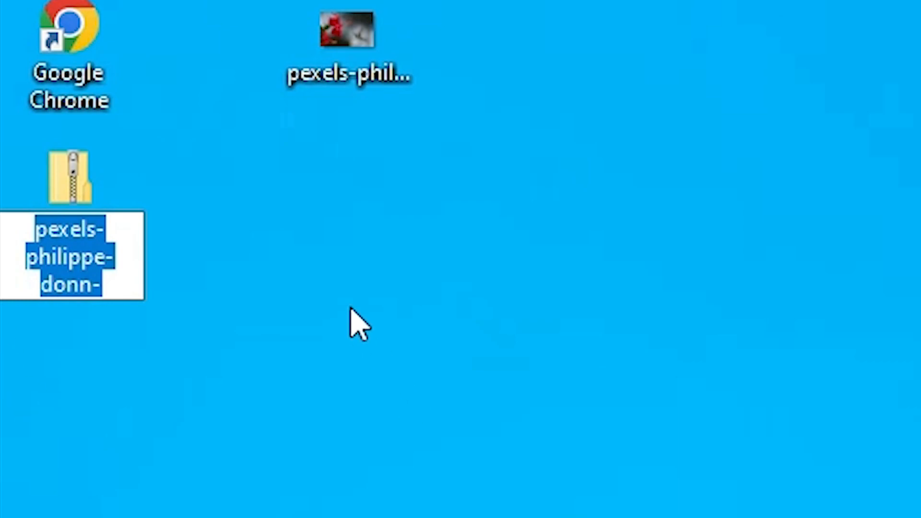
- Name the new zipped folder 'my files'
type("my")
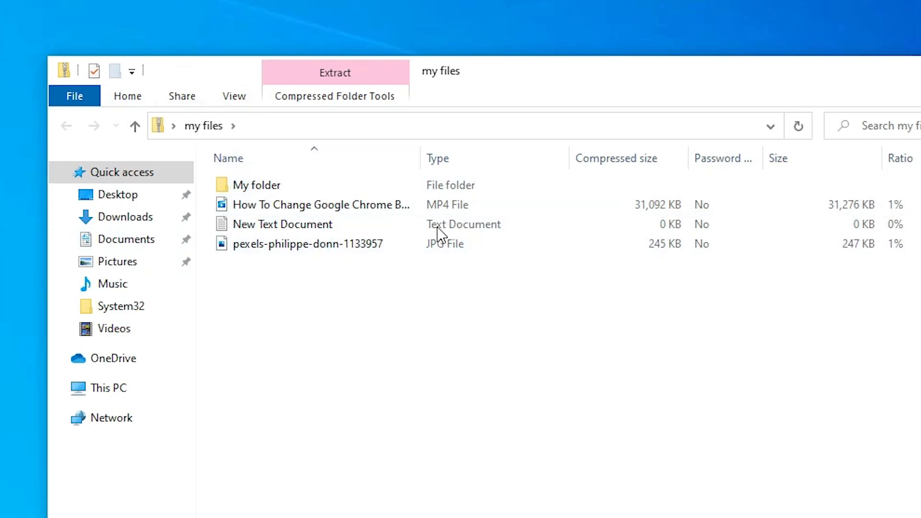
mouse_move(440, 234)
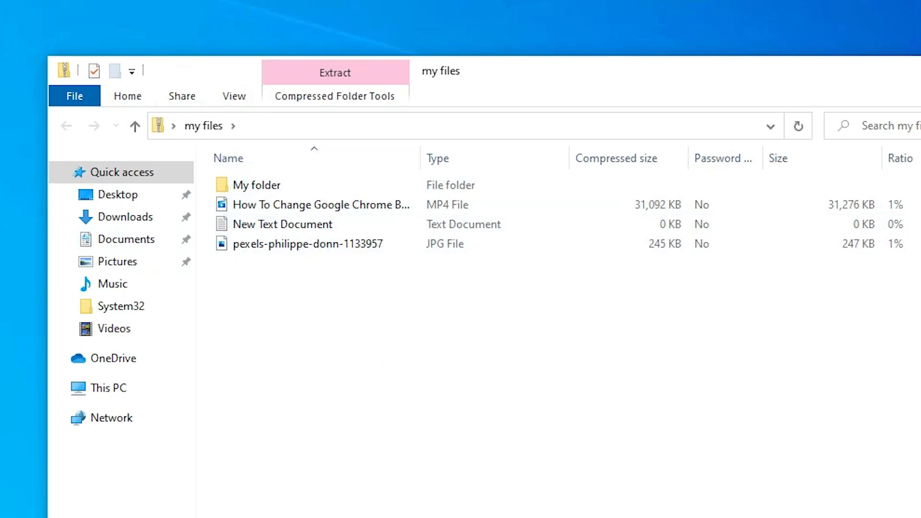